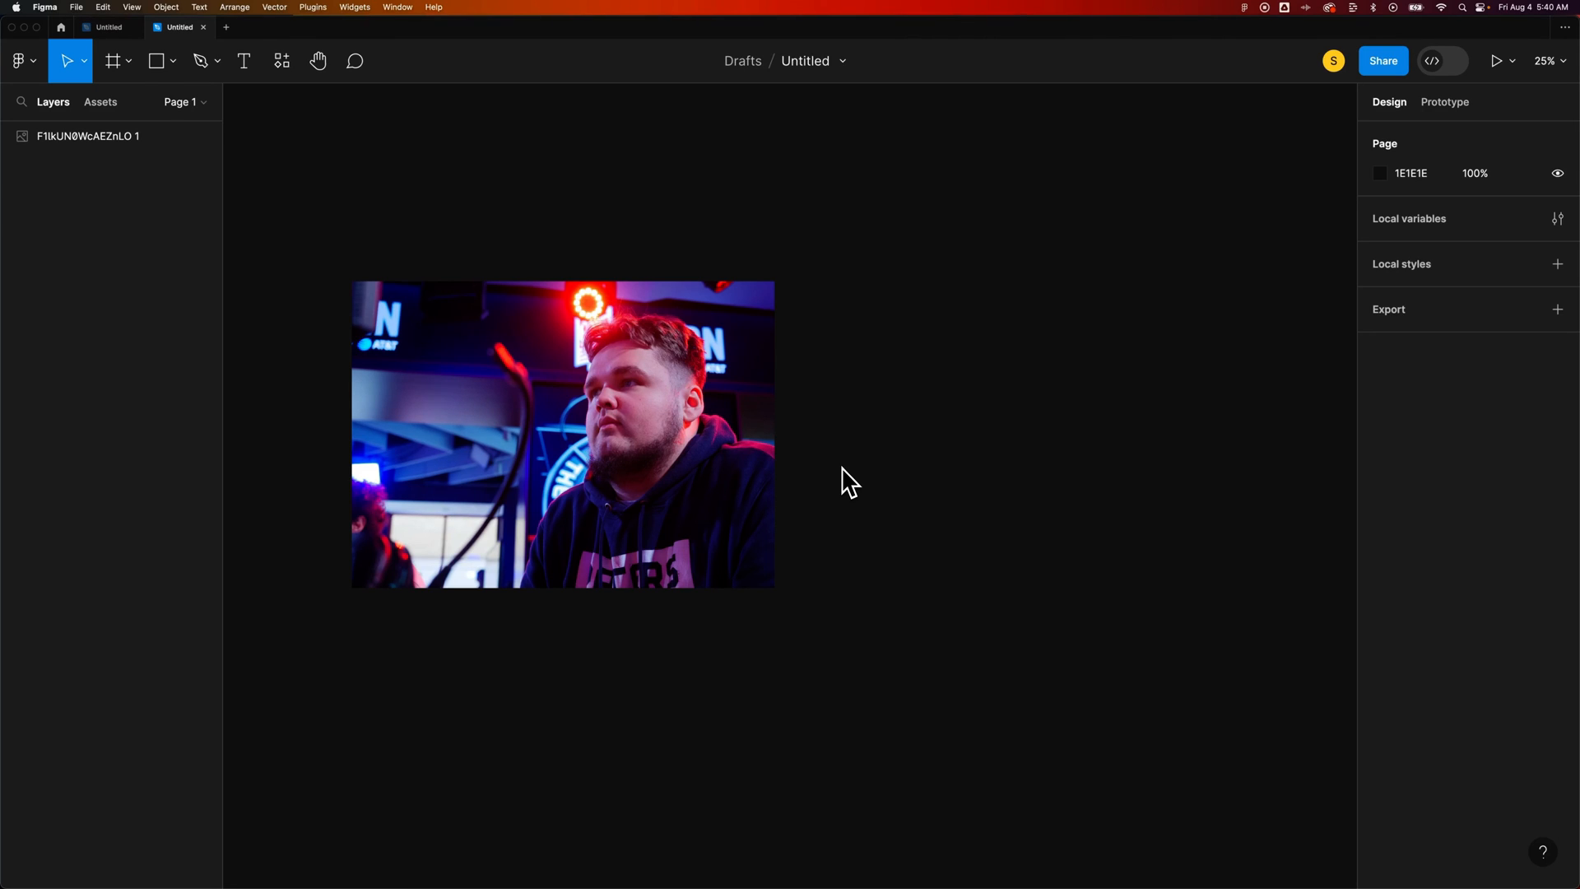
Draw a grey circle (Ellipse 1) with the Ellipse tool over the player's head.
{"action": "left_click", "coordinate": [525, 437]}
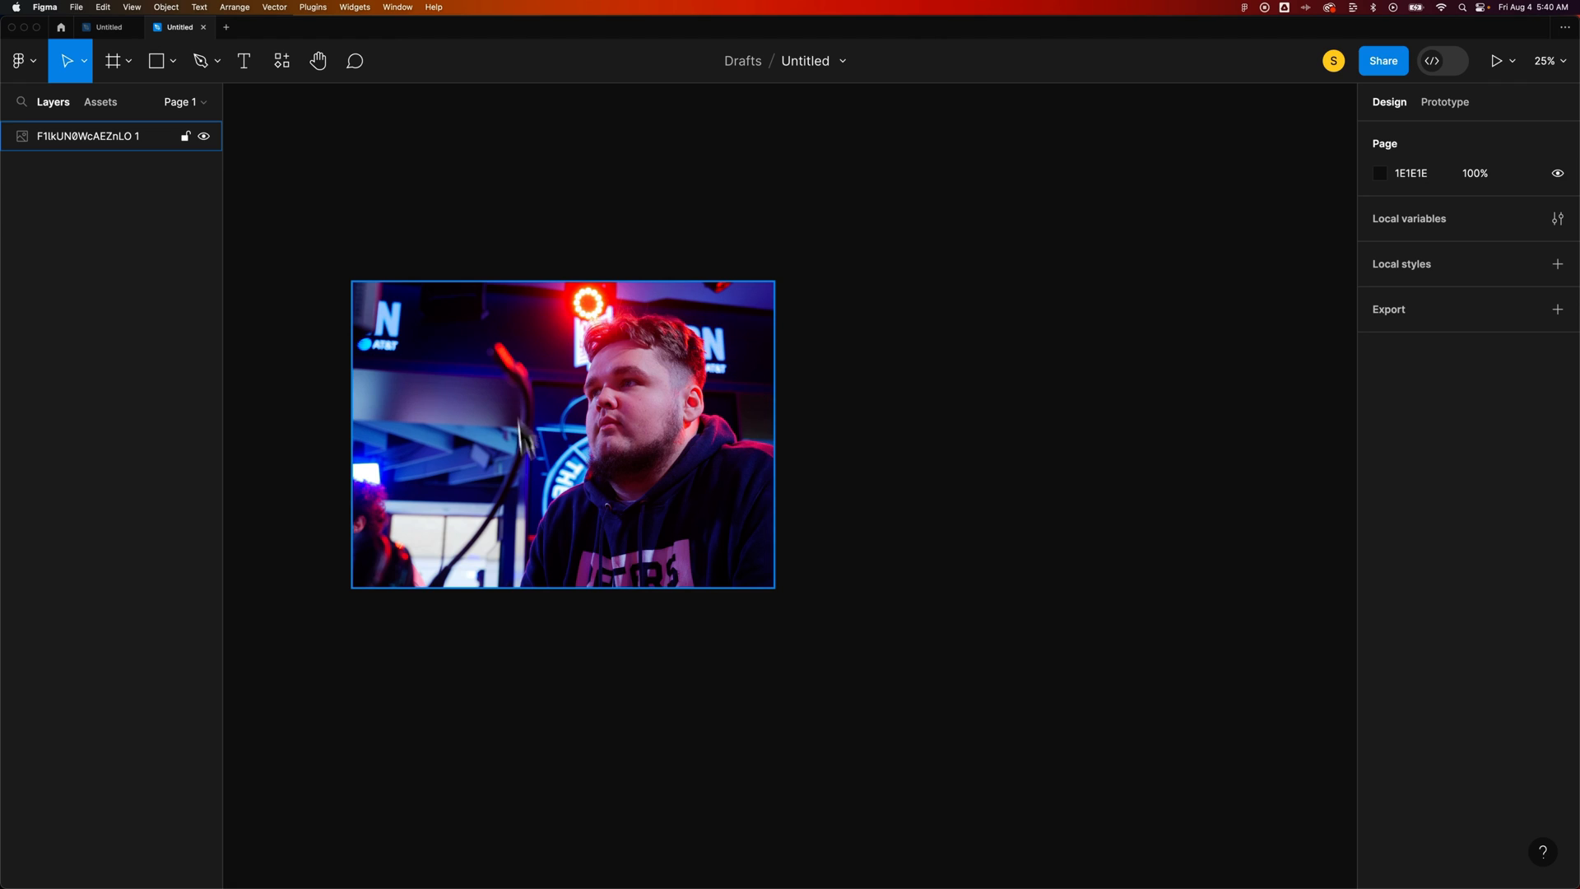
{"action": "mouse_move", "coordinate": [658, 507]}
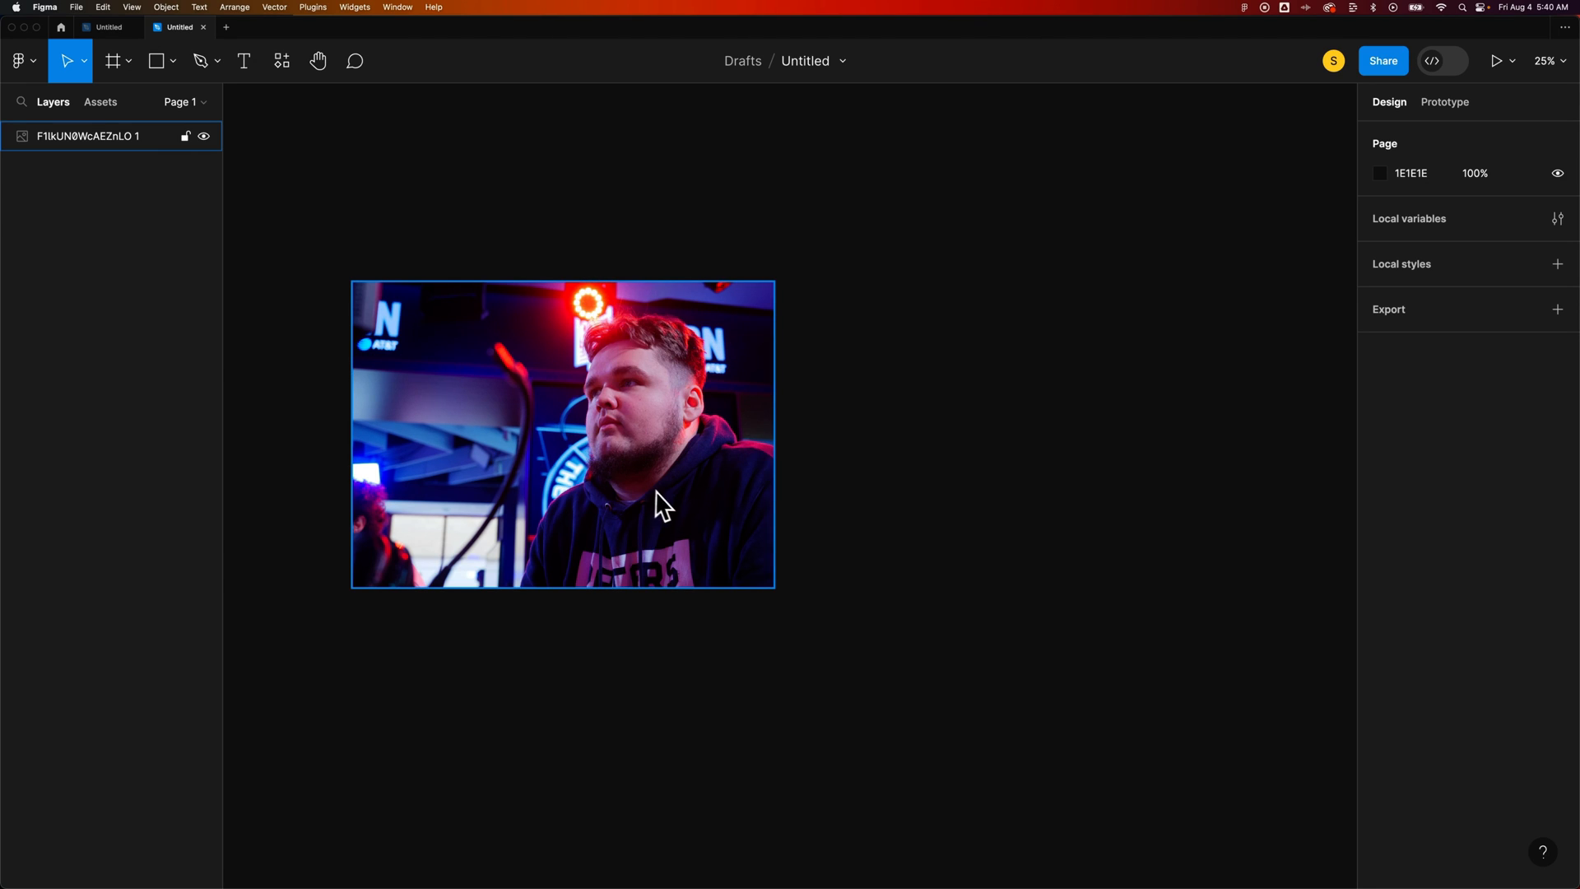
{"action": "mouse_move", "coordinate": [675, 502]}
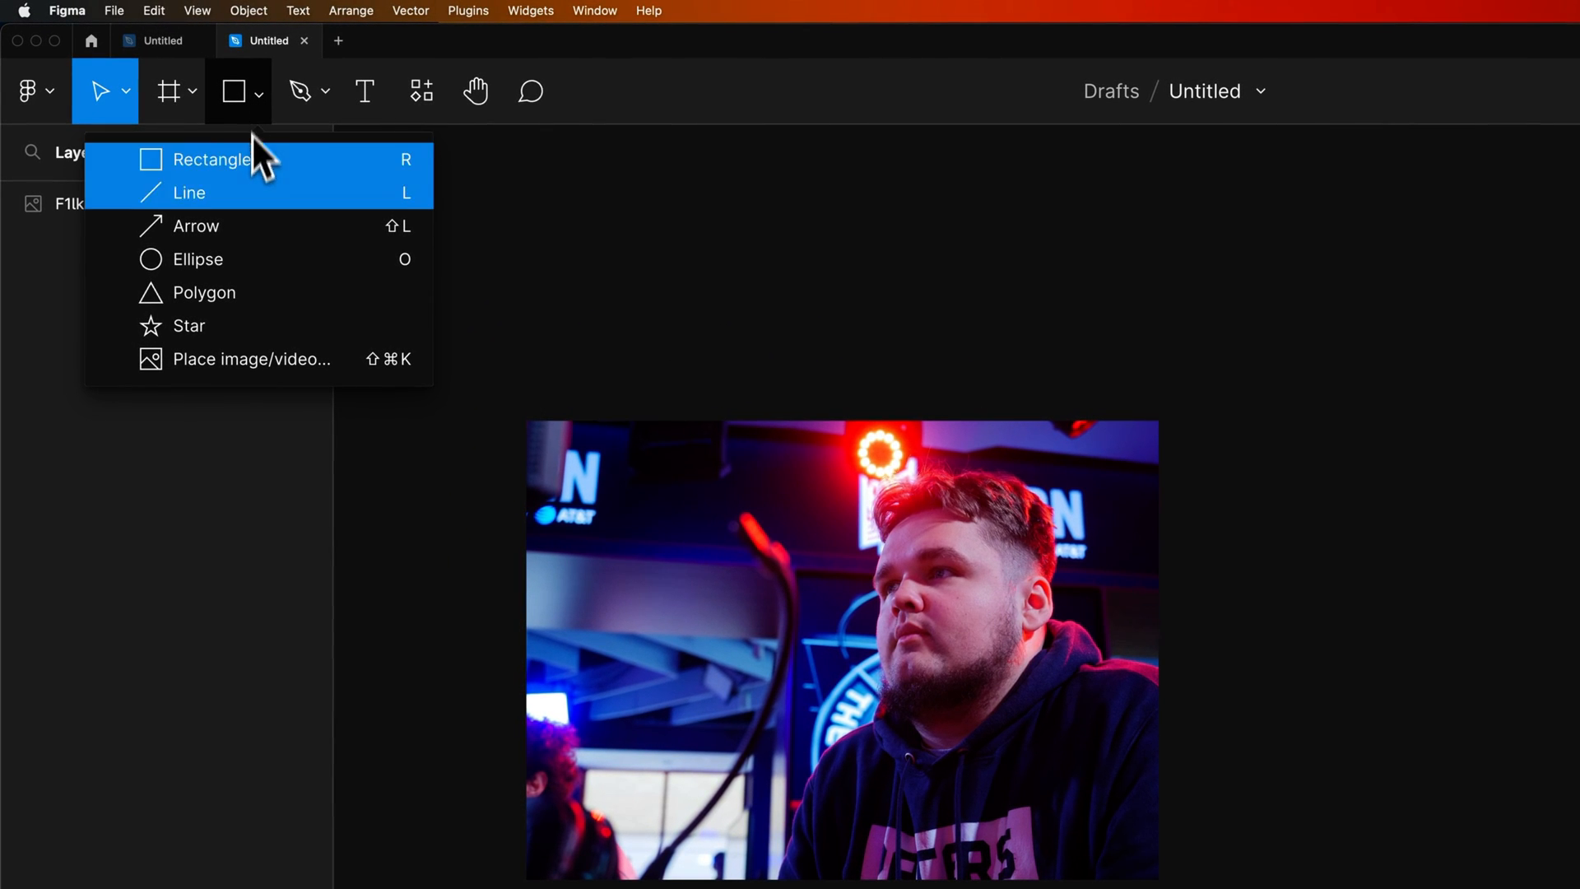
{"action": "left_click", "coordinate": [194, 258]}
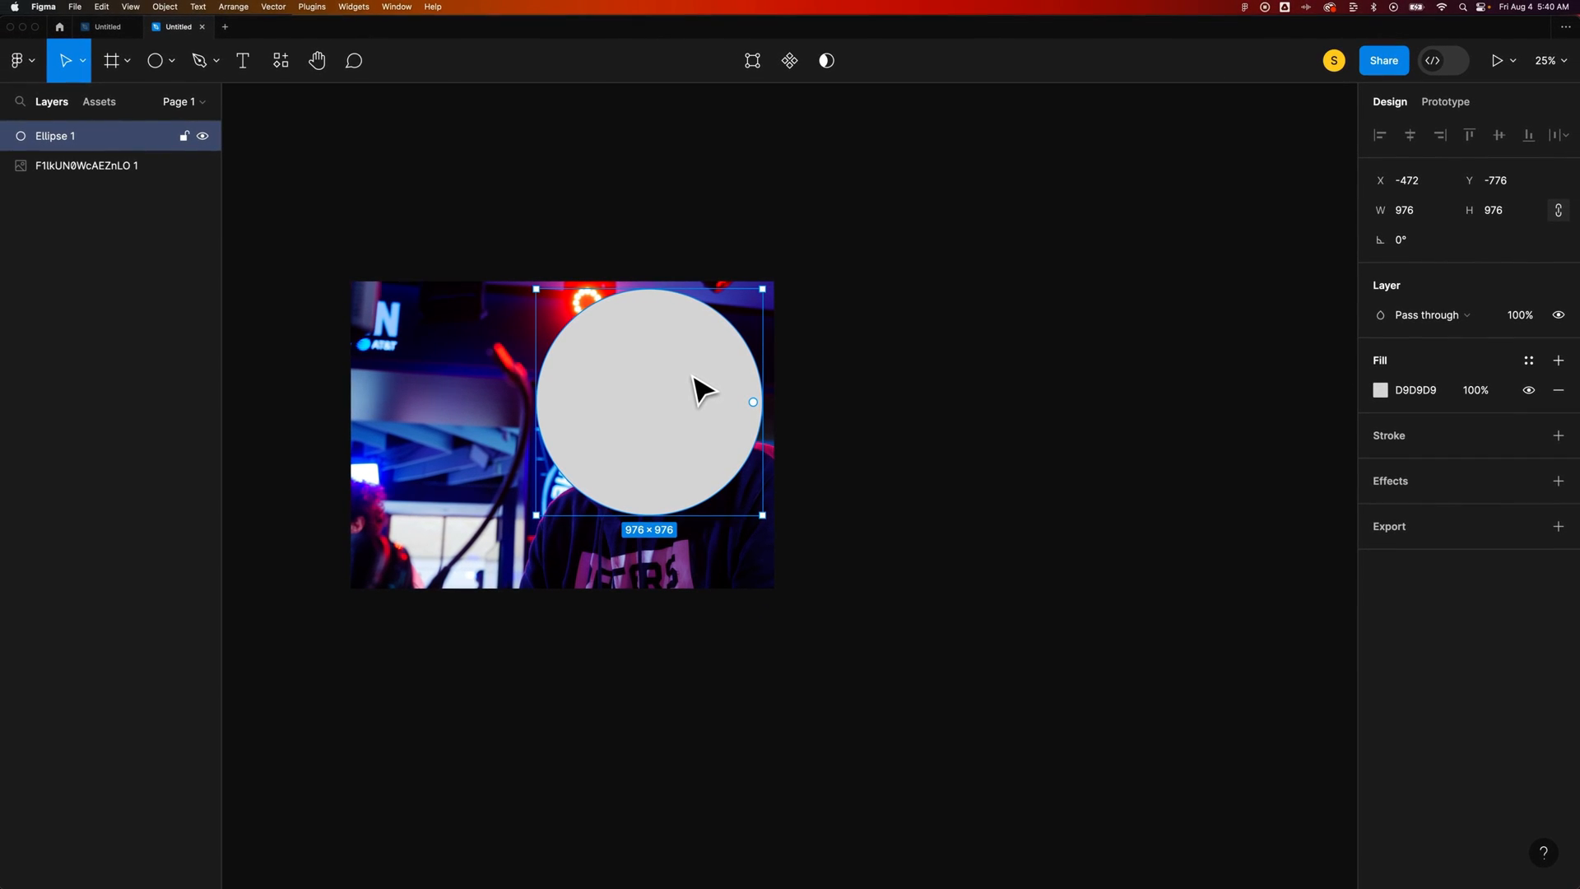
{"action": "mouse_move", "coordinate": [680, 383]}
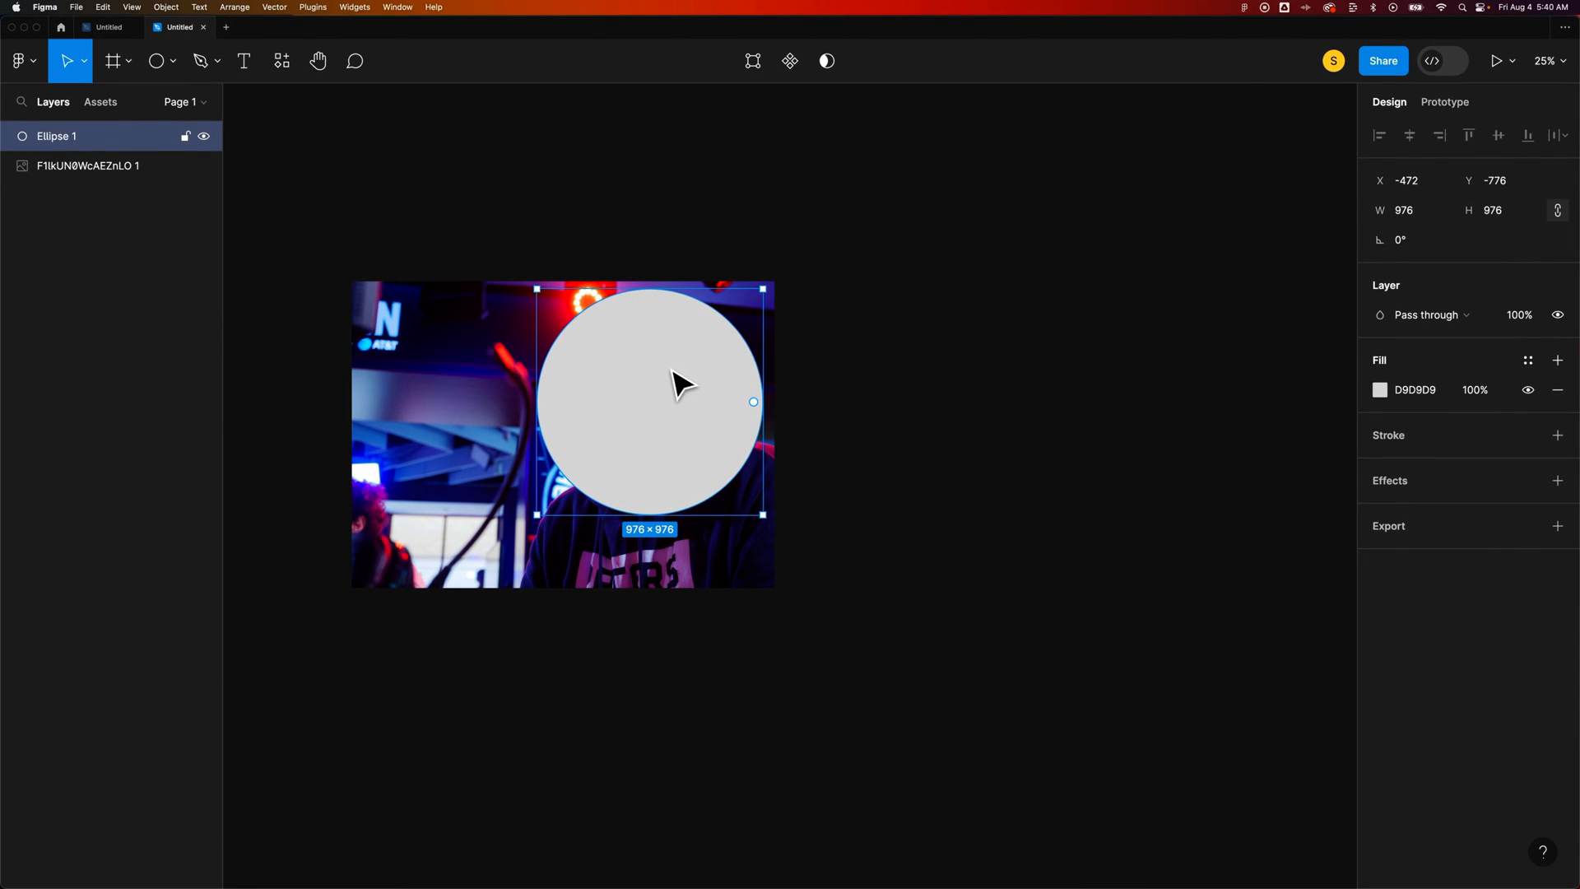
{"action": "mouse_move", "coordinate": [676, 385]}
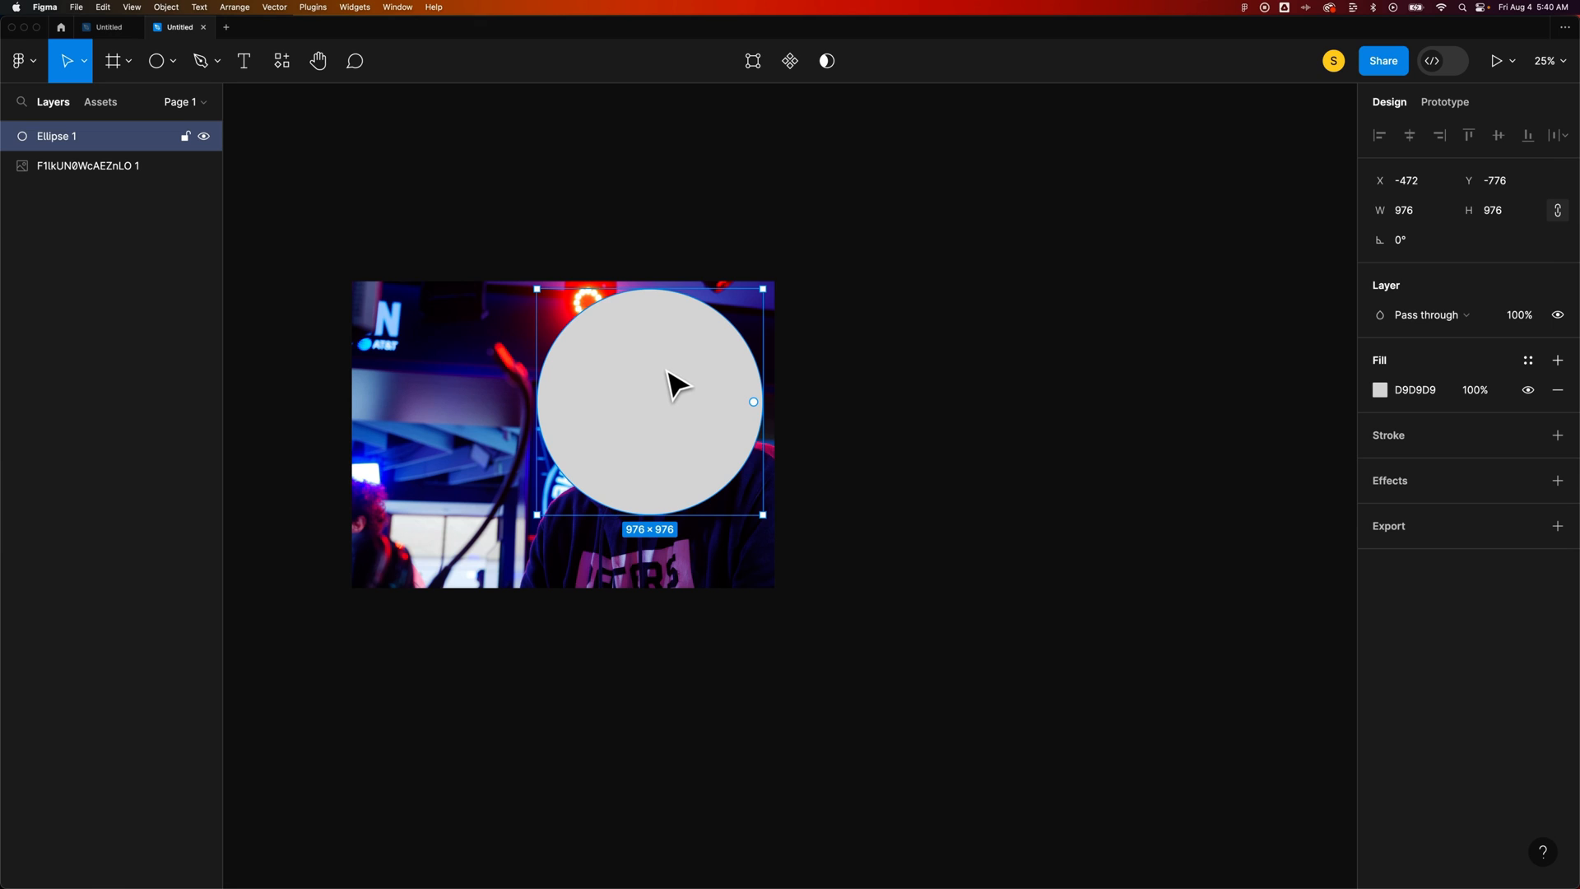
Send Ellipse 1 behind the photo and select the photo and circle together.
{"action": "right_click", "coordinate": [674, 388]}
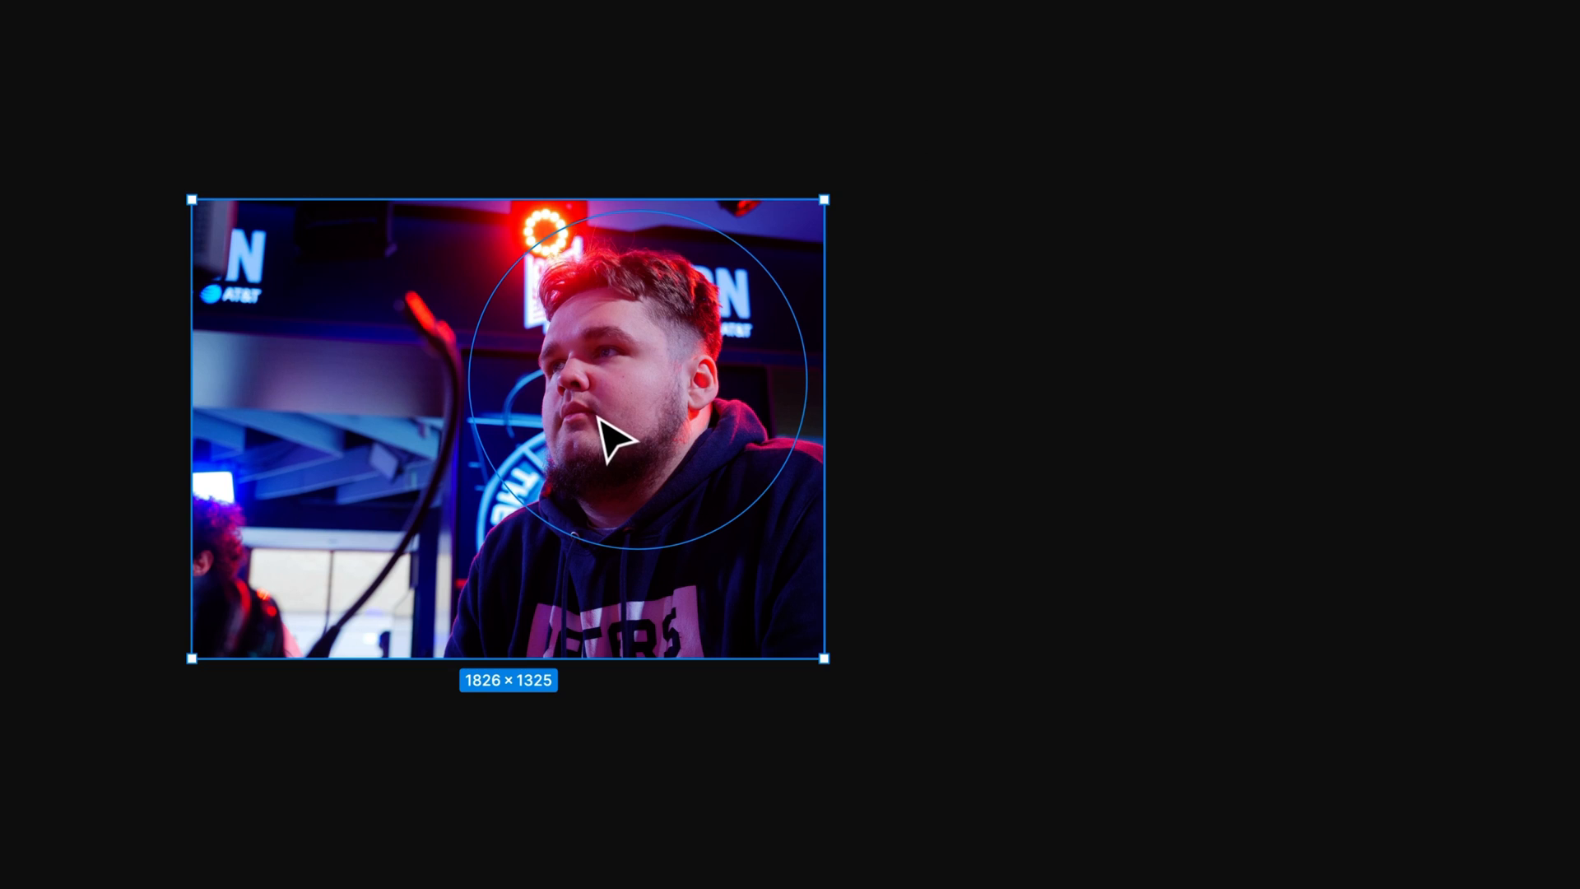
{"action": "right_click", "coordinate": [617, 441]}
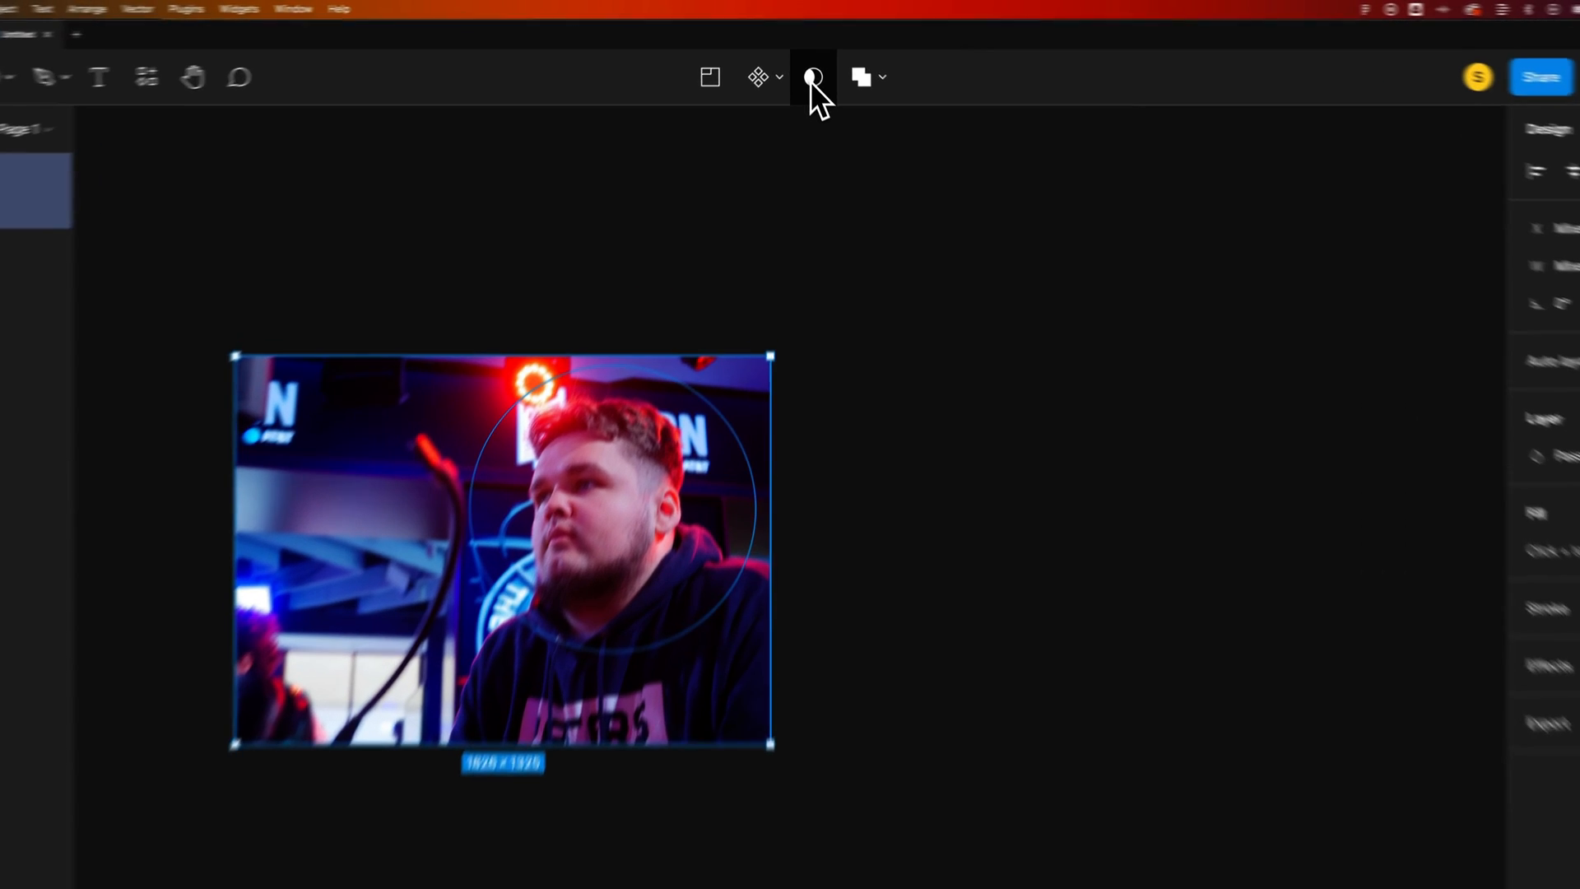
{"action": "mouse_move", "coordinate": [817, 88]}
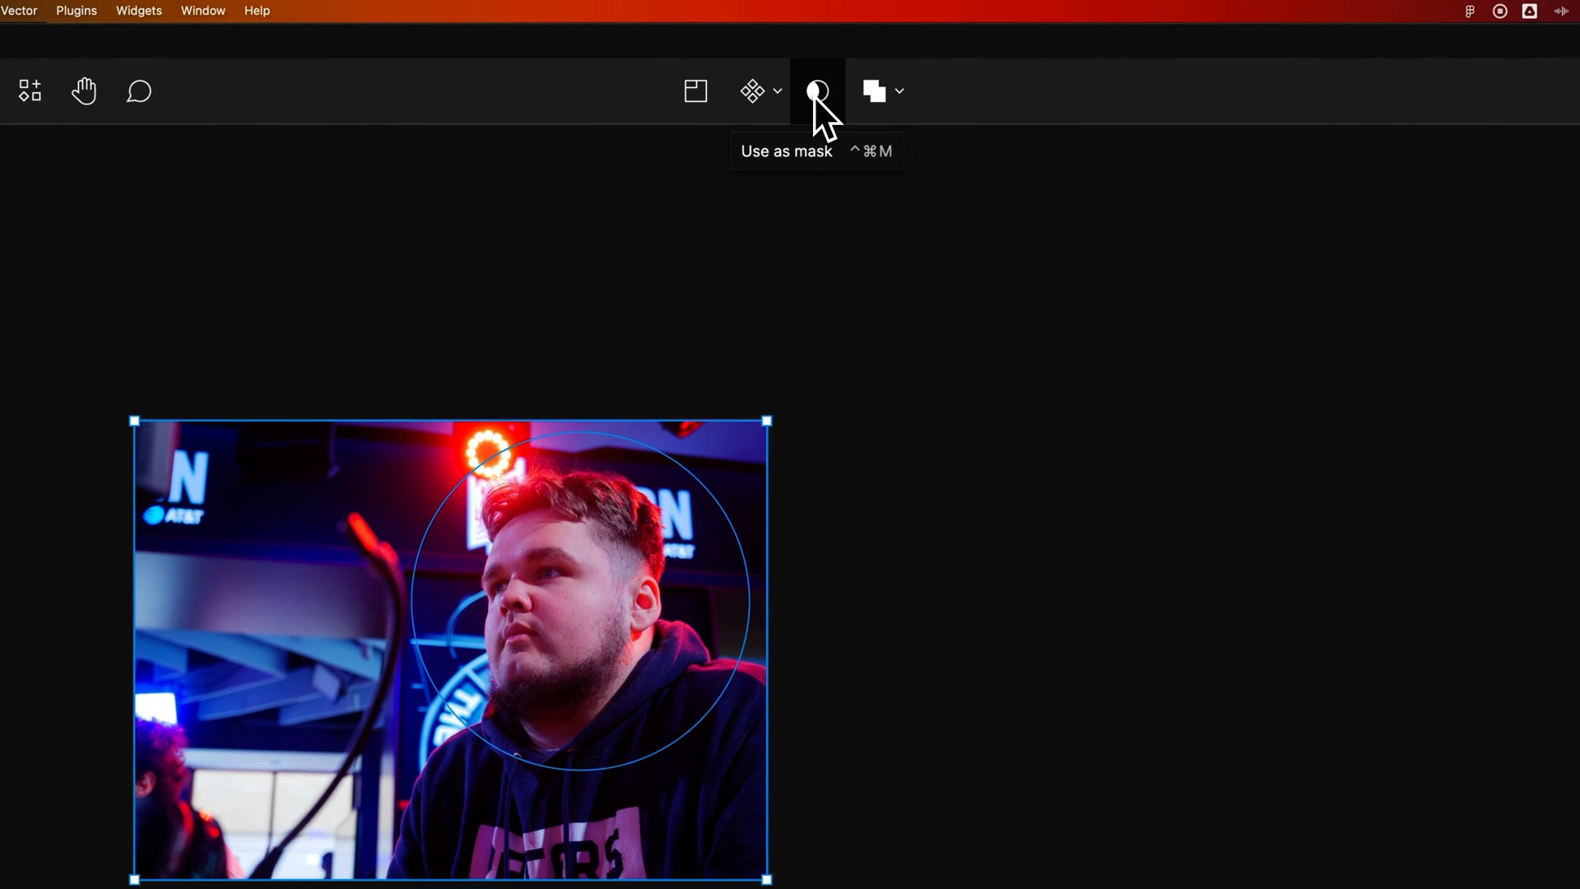
Apply Use as mask to crop the photo to the circle, then inspect the Mask group's image and Ellipse 1 layers.
{"action": "left_click", "coordinate": [817, 91]}
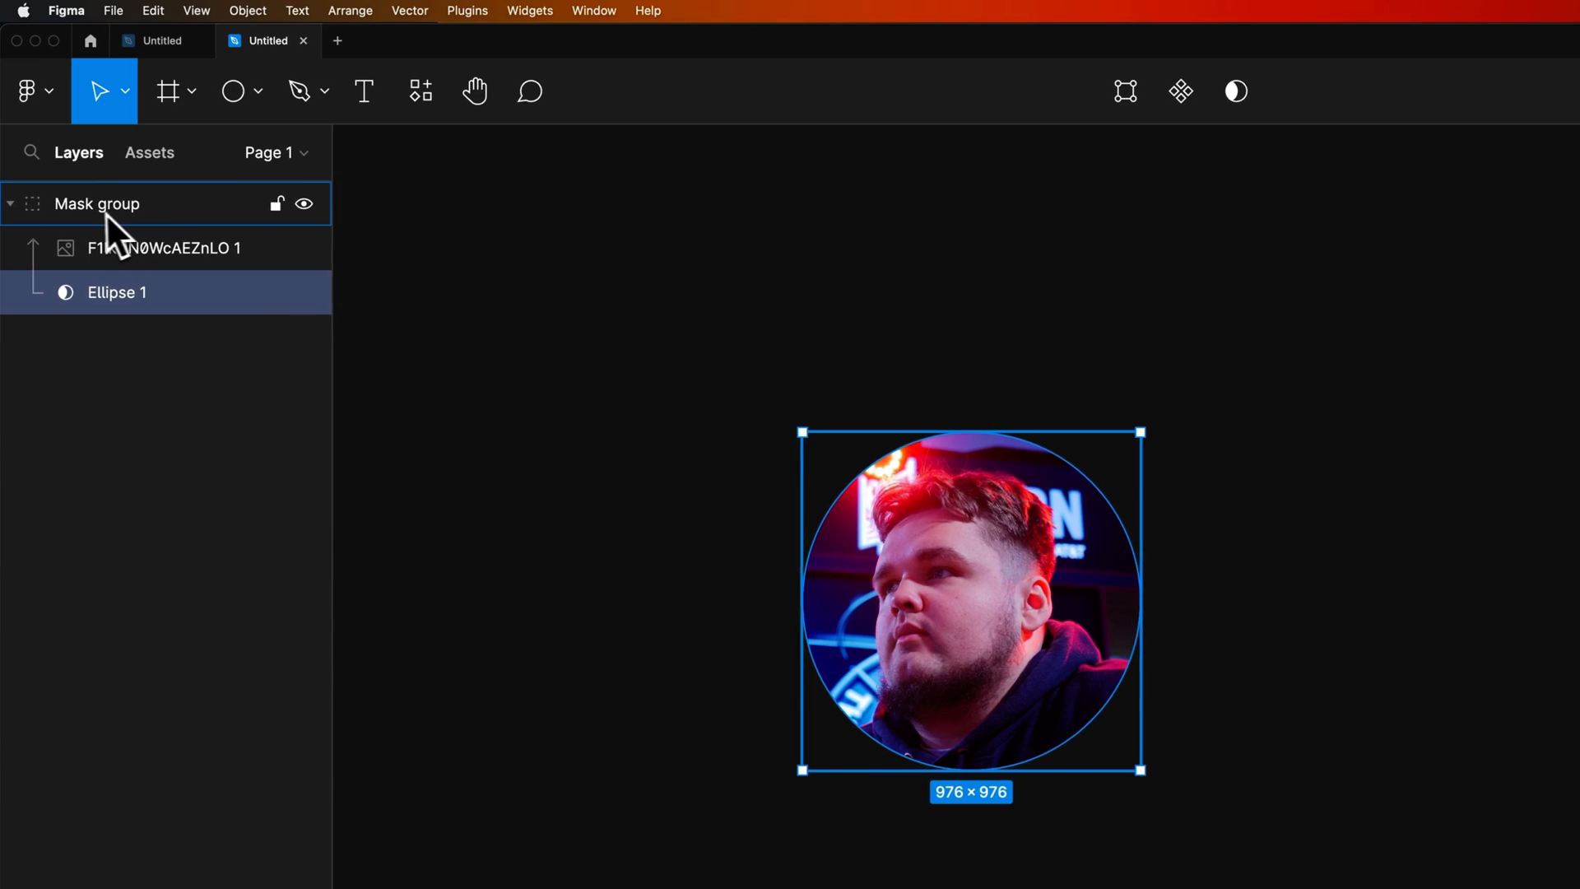
{"action": "left_click", "coordinate": [164, 248]}
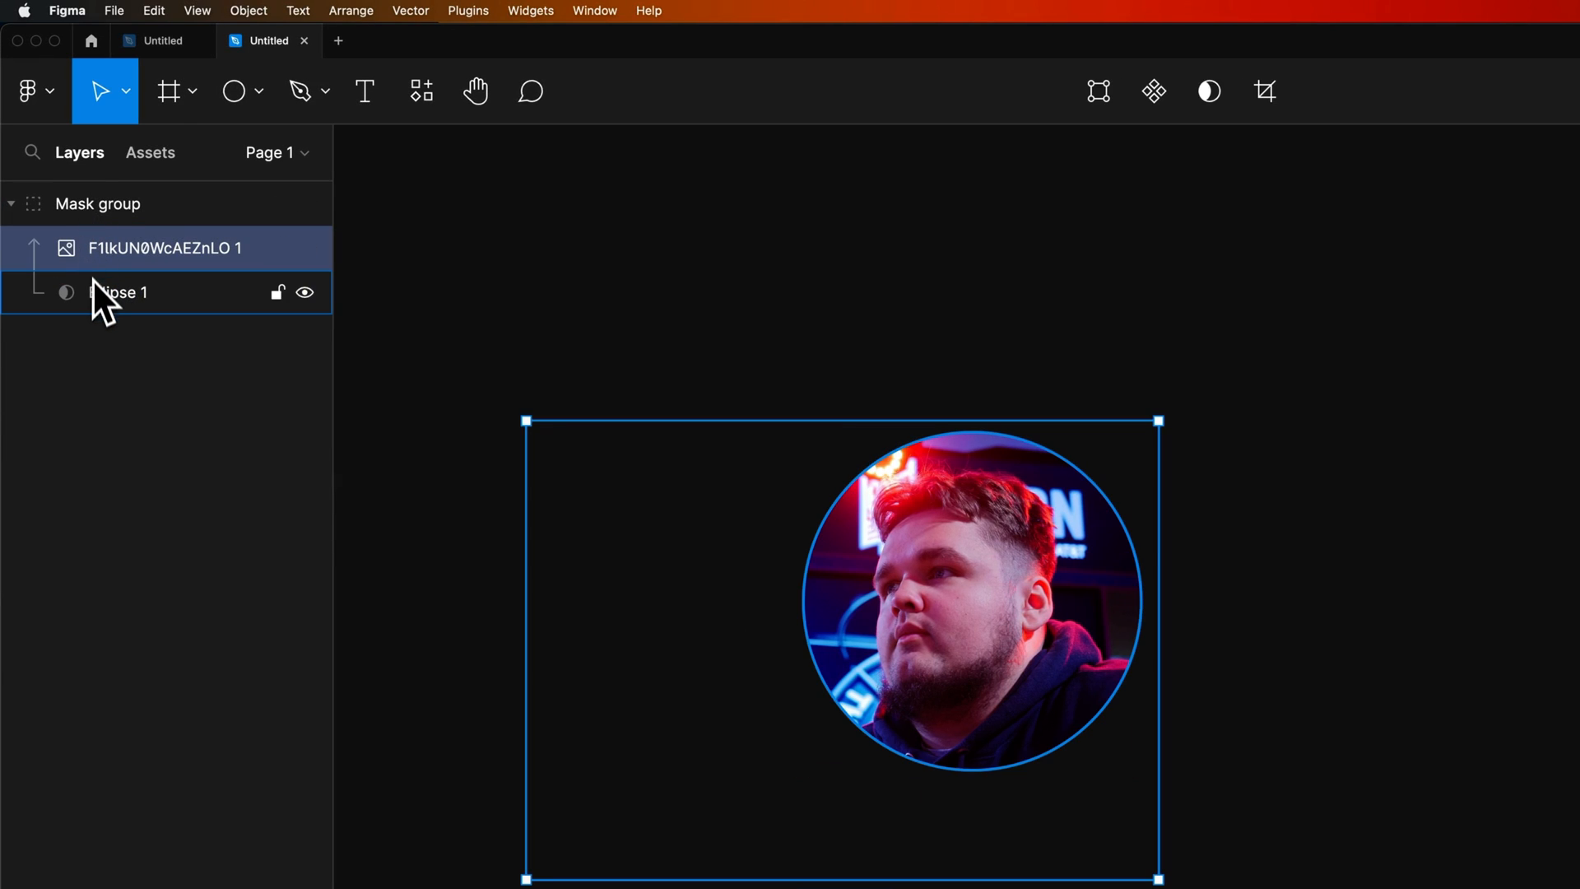
{"action": "left_click", "coordinate": [117, 293]}
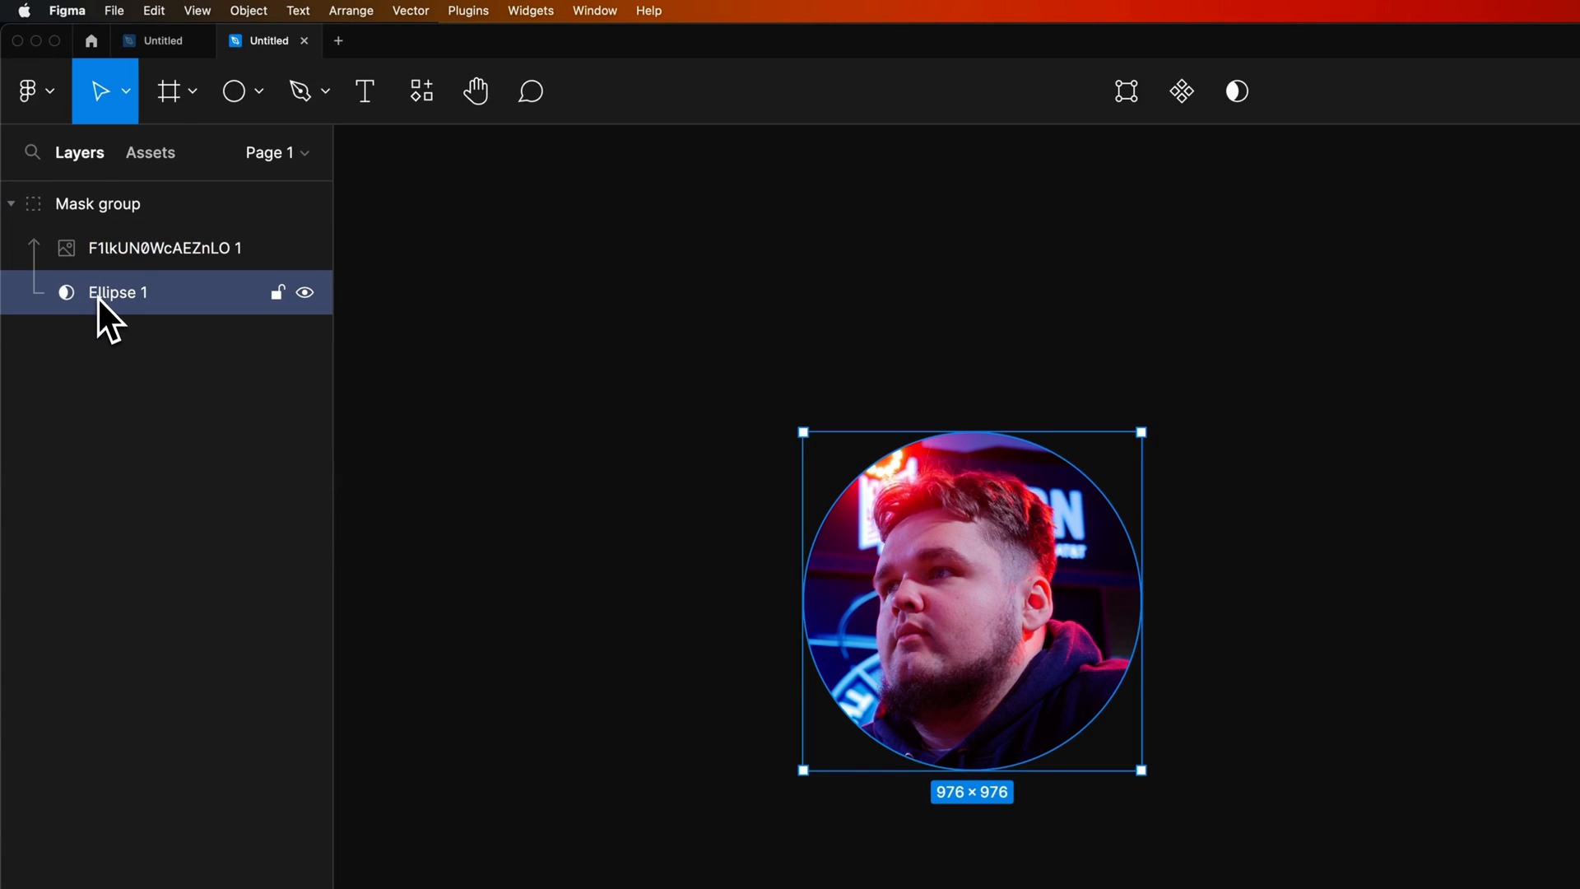
{"action": "mouse_move", "coordinate": [70, 308]}
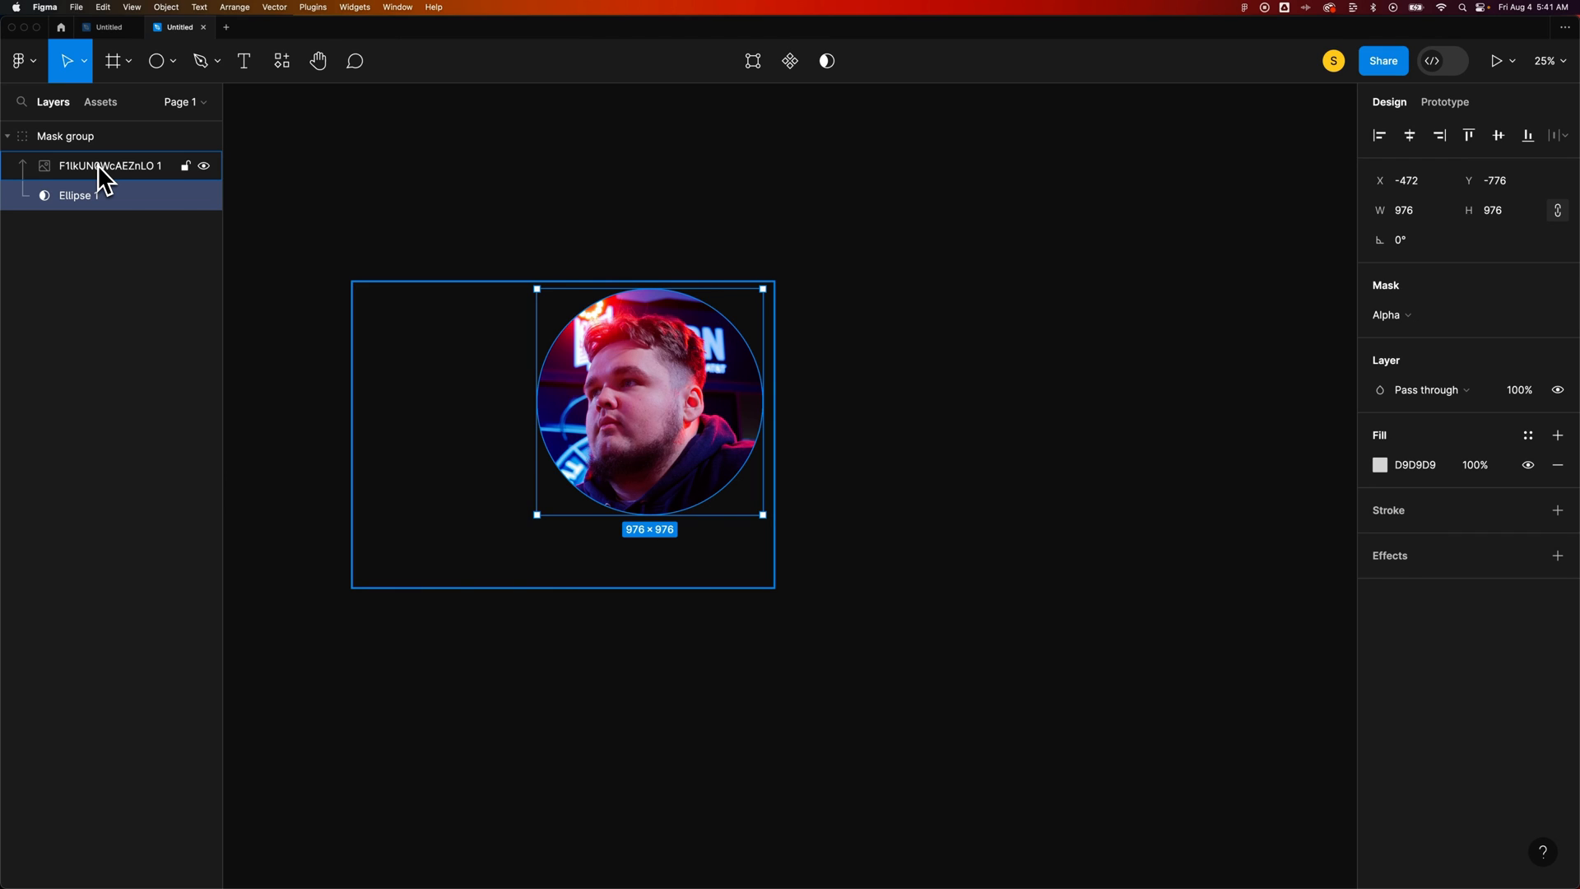
{"action": "left_click", "coordinate": [79, 194]}
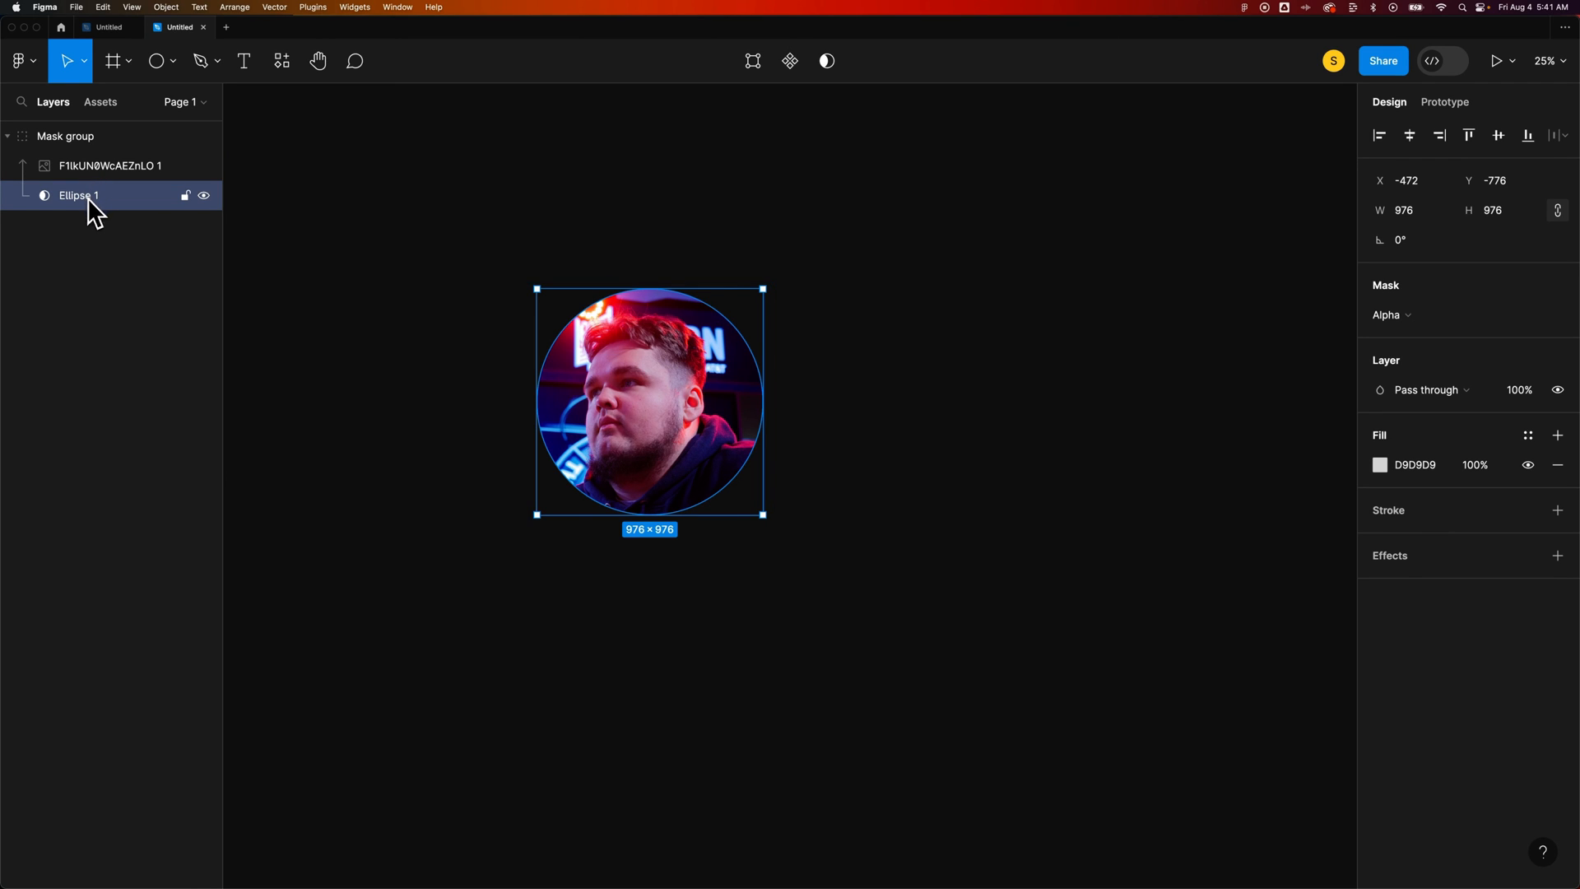